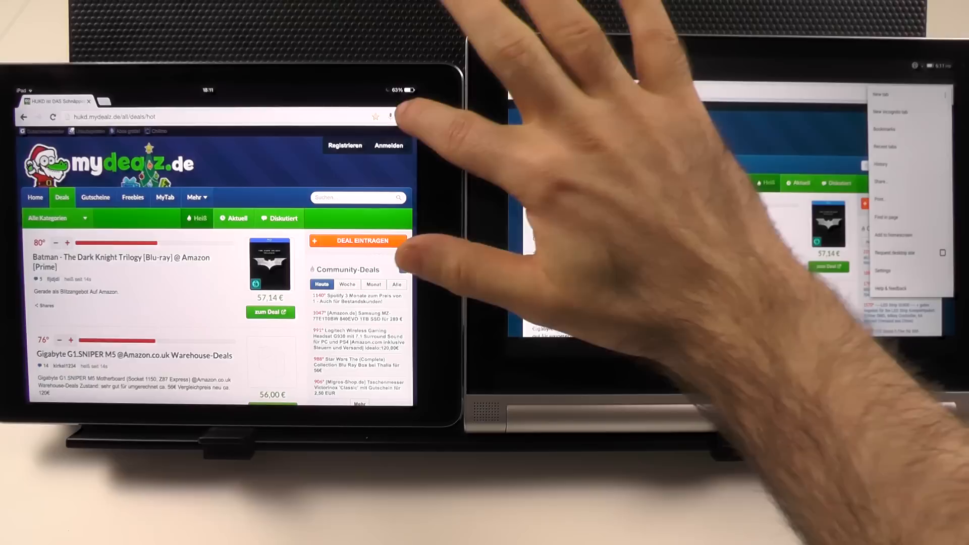
- Show Chrome's overflow menu on the Android tablet while comparing mydealz
{"action": "left_click", "coordinate": [407, 117]}
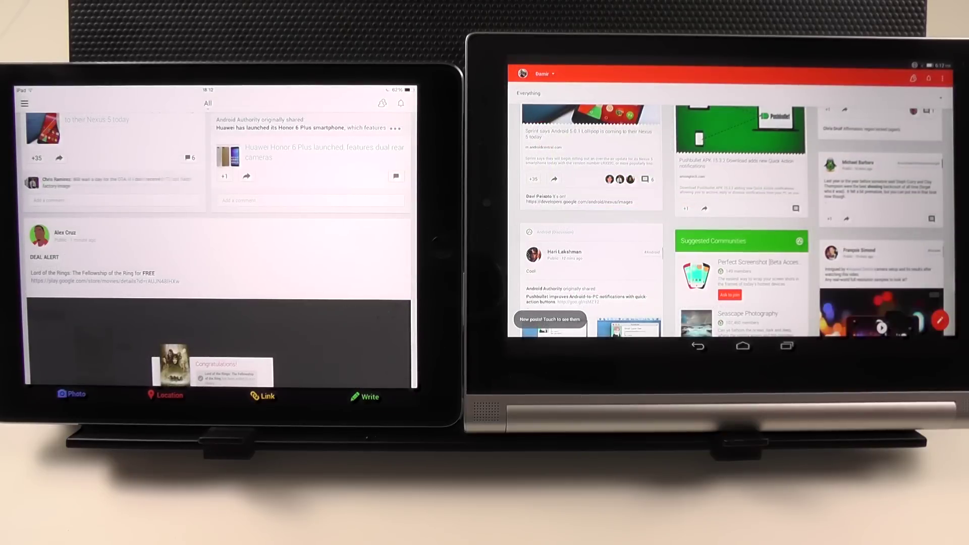
- Open Google+ Settings on the iPad, then on Android via the overflow menu
{"action": "left_click", "coordinate": [22, 104]}
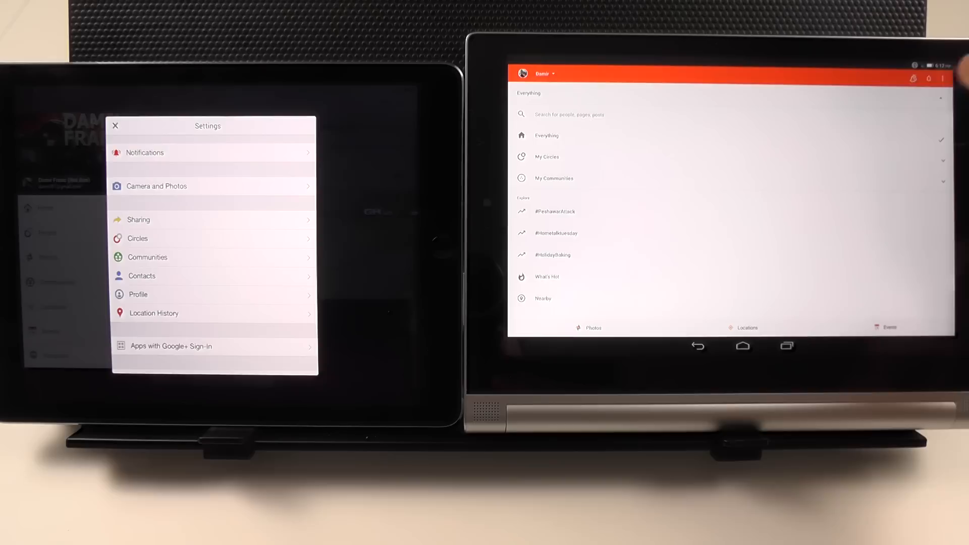
{"action": "left_click", "coordinate": [940, 79]}
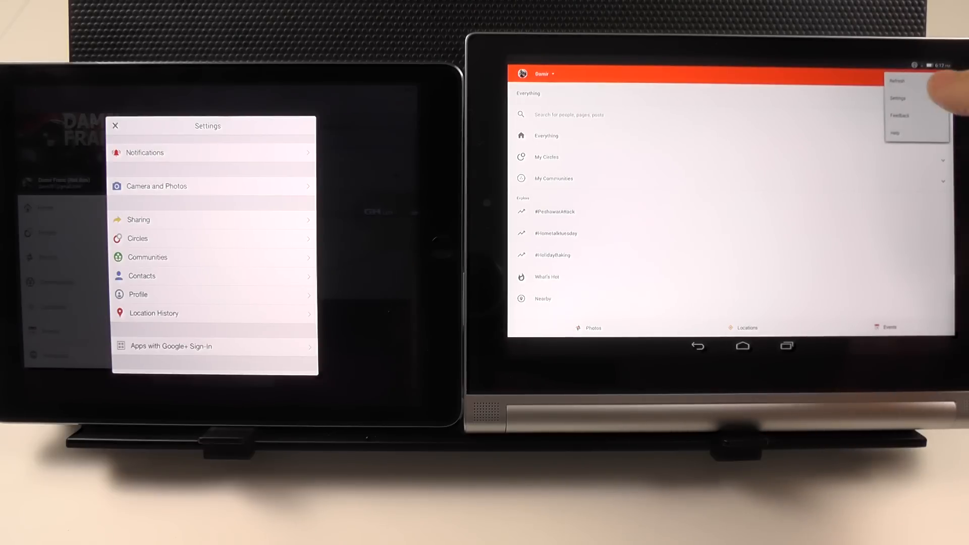
{"action": "left_click", "coordinate": [900, 98]}
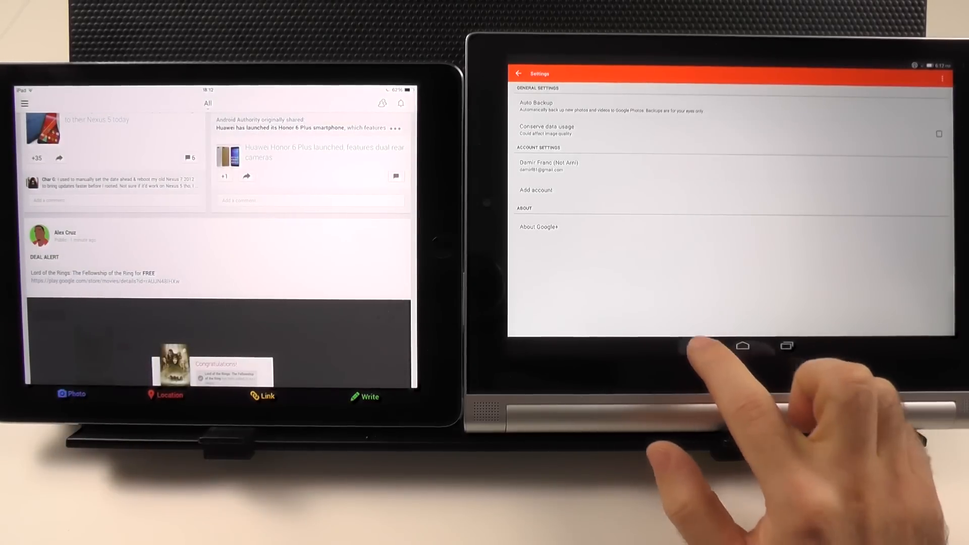
- Go back from Android Google+ Settings to the Everything stream
{"action": "left_click", "coordinate": [692, 354]}
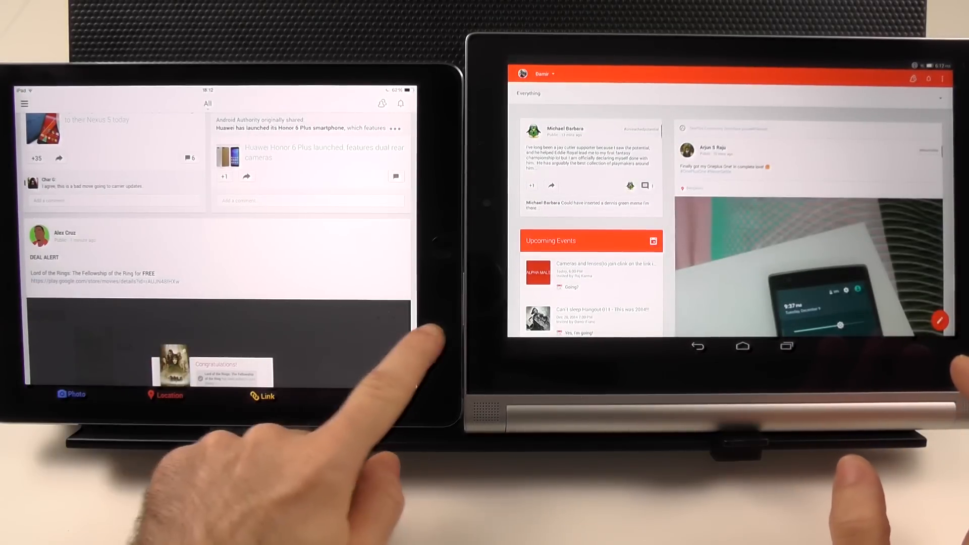
{"action": "left_click", "coordinate": [400, 103]}
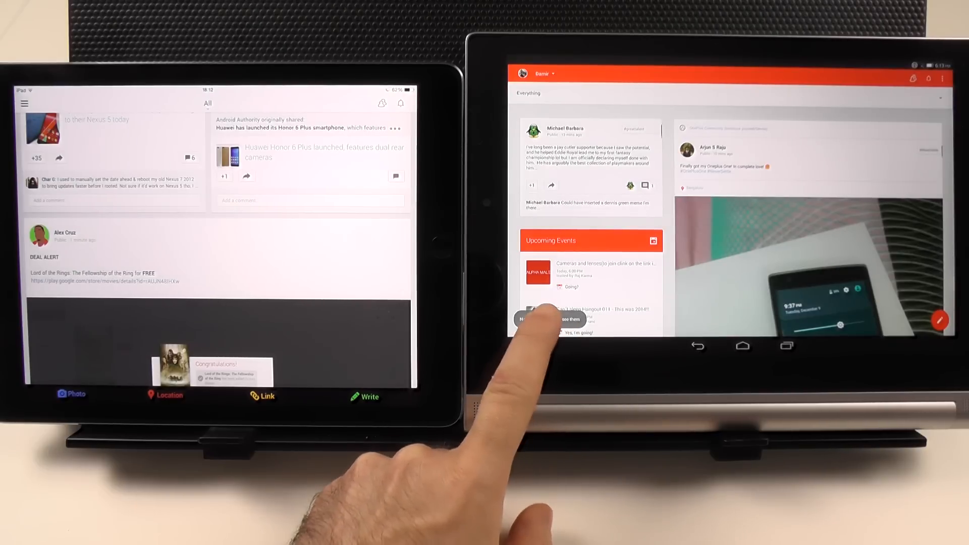
- Scroll down the Google+ streams on both tablets to compare card layouts
{"action": "scroll", "scroll_direction": "down", "scroll_amount": 3}
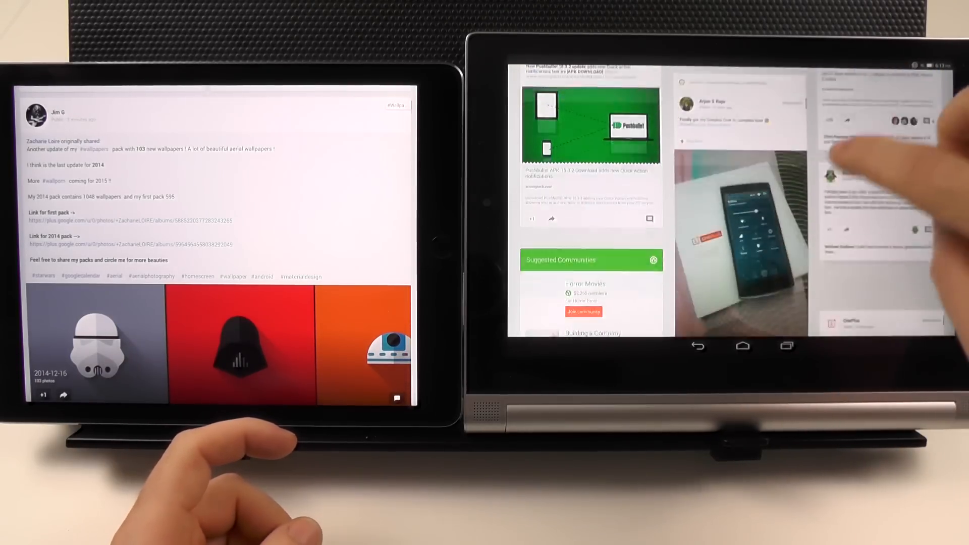
{"action": "scroll", "scroll_direction": "down", "scroll_amount": 3}
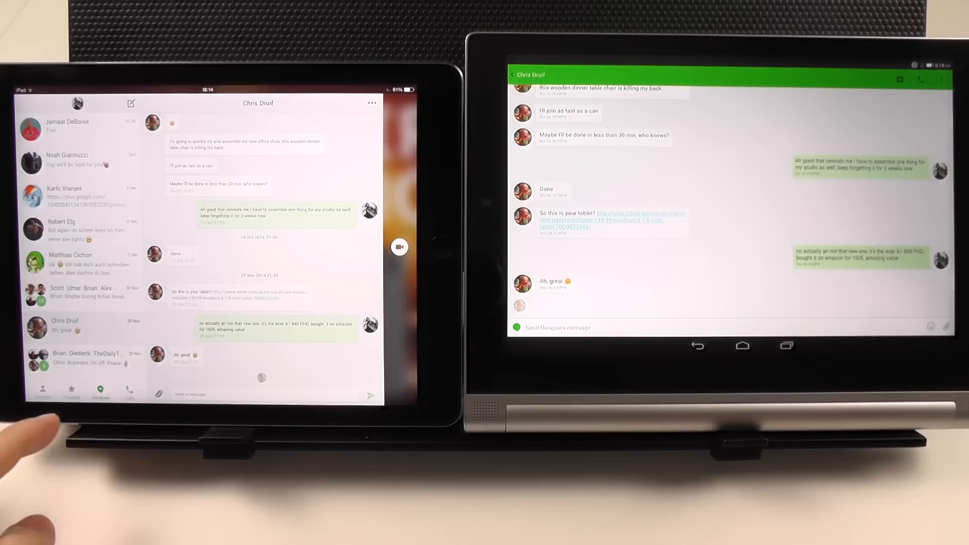
- On Android, go back to the Hangouts conversation list, reopen the recent chat, and return
{"action": "left_click", "coordinate": [513, 74]}
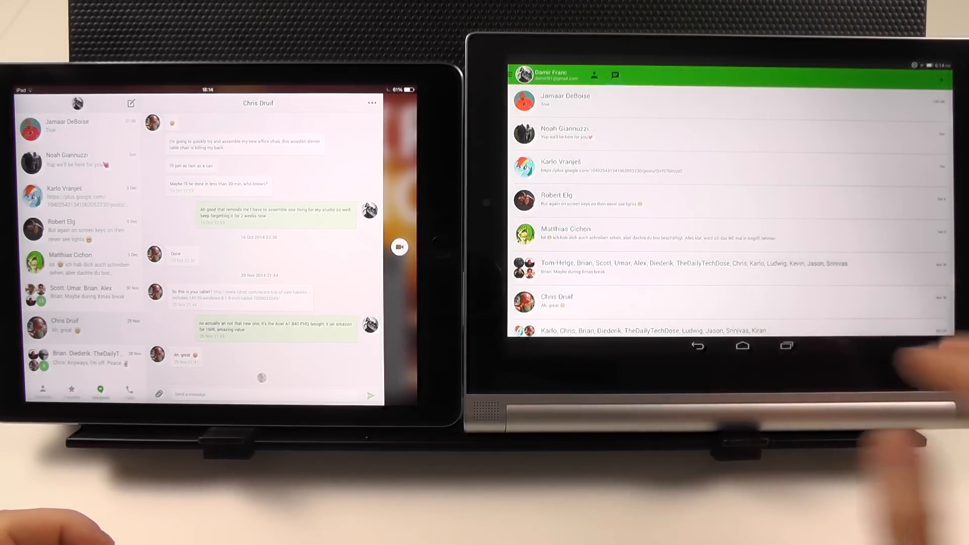
{"action": "left_click", "coordinate": [555, 301]}
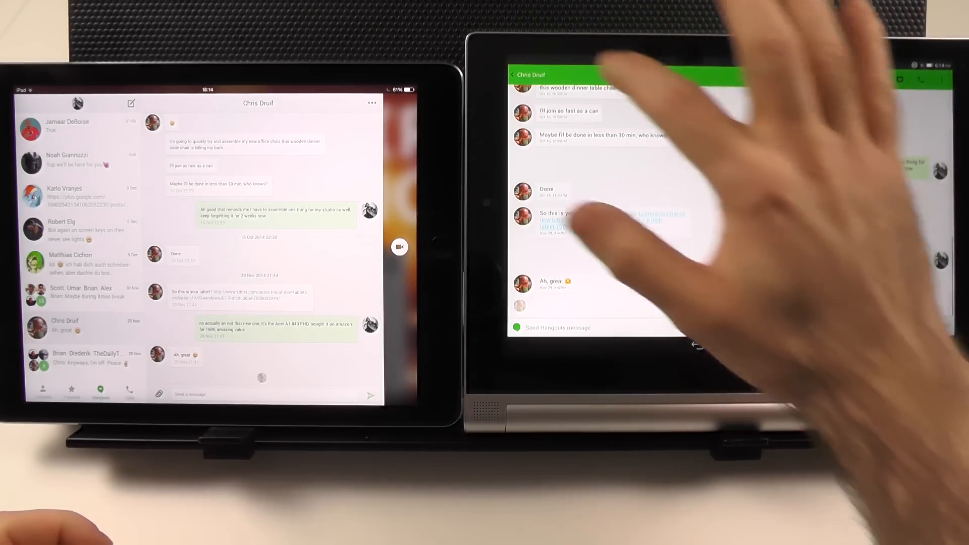
{"action": "left_click", "coordinate": [513, 74]}
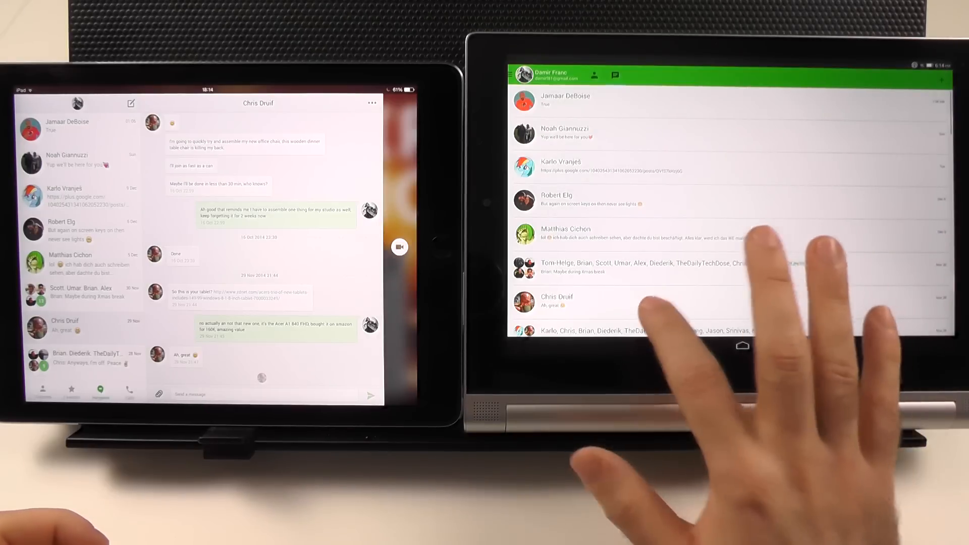
{"action": "left_click", "coordinate": [576, 301]}
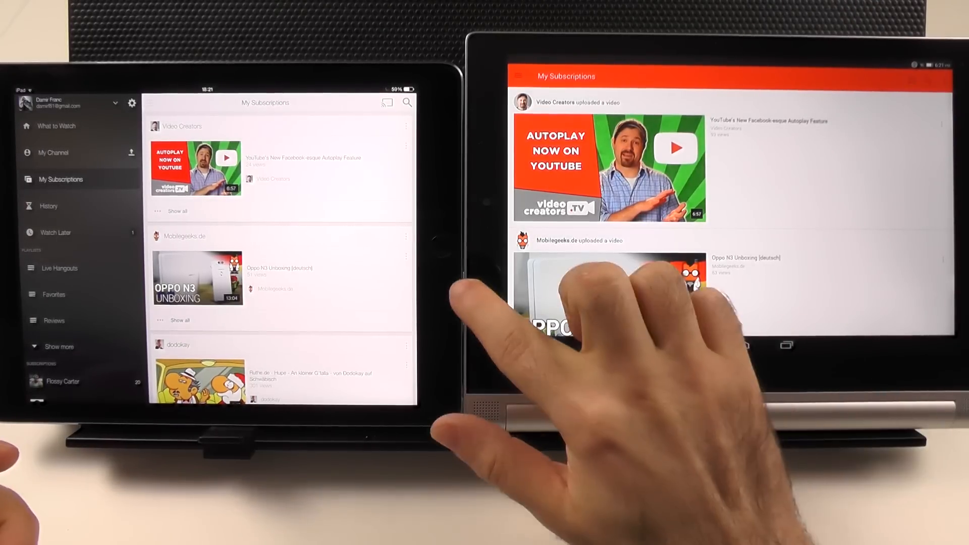
- Choose My Subscriptions in YouTube's side menu
{"action": "left_click", "coordinate": [517, 76]}
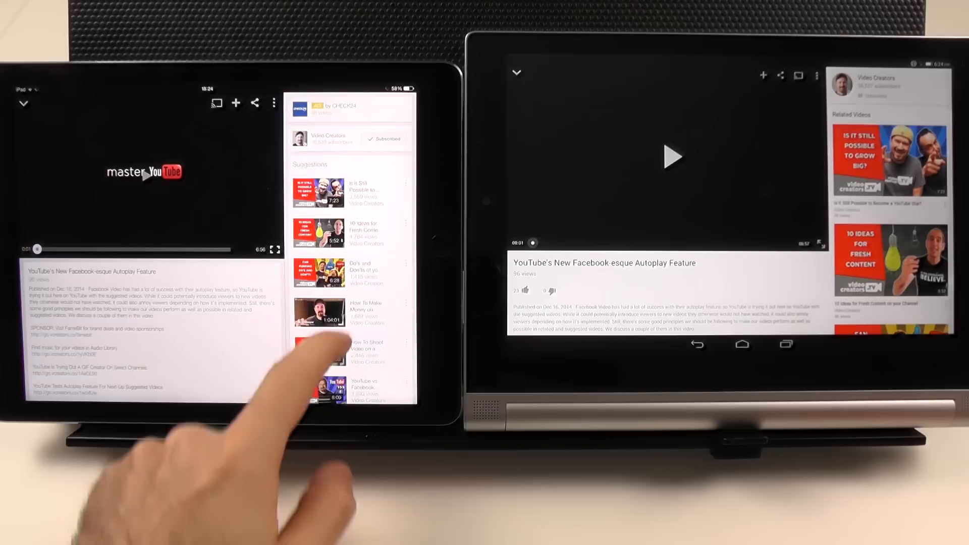
- Scroll the iPad's suggestions panel down to the Autoplay video's comments
{"action": "scroll", "scroll_direction": "down", "scroll_amount": 3}
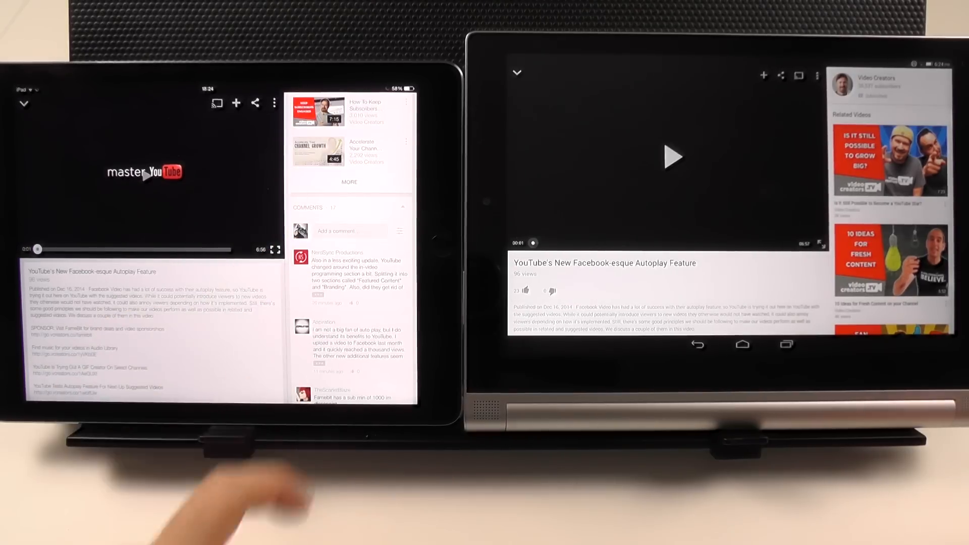